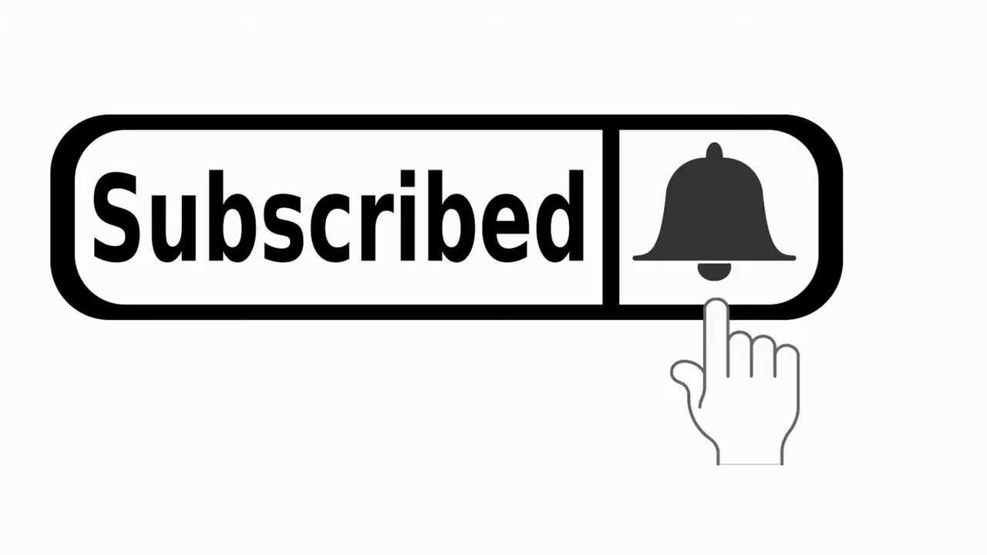
left_click(709, 231)
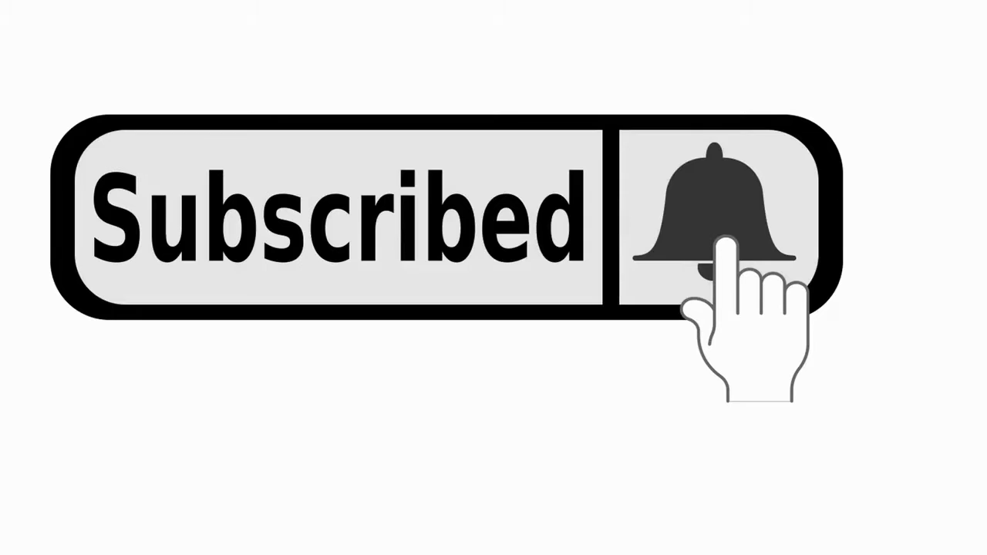